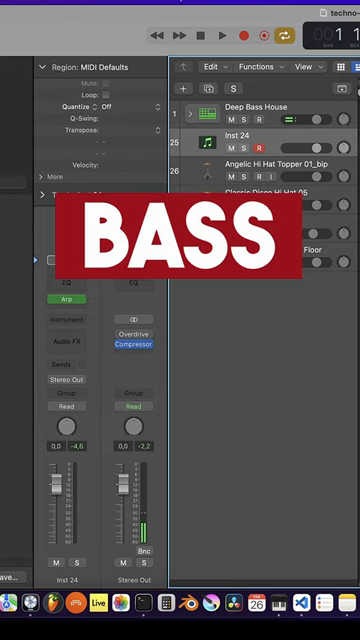
Load Alchemy into the Instrument slot of the Inst 24 bass track.
{"action": "left_click", "coordinate": [63, 318]}
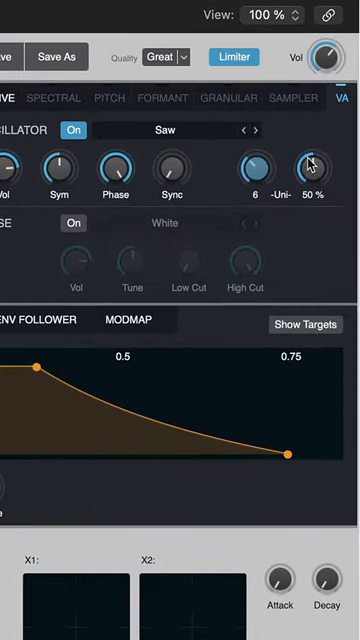
Set the saw oscillator's six-voice unison detune spread to 50%.
{"action": "left_click_drag", "start_coordinate": [309, 165], "coordinate": [309, 180]}
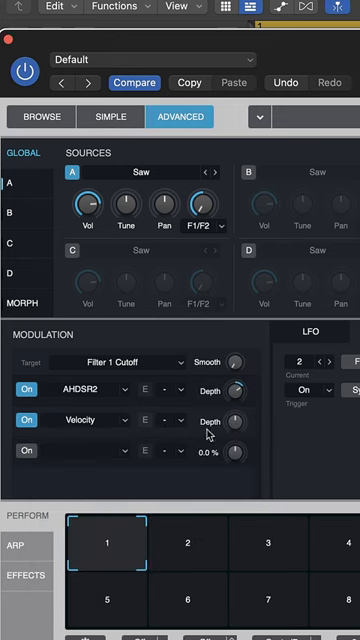
Set the velocity depth on Filter 1 cutoff and create an empty MIDI region on the Default track.
{"action": "left_click_drag", "start_coordinate": [235, 420], "coordinate": [235, 400]}
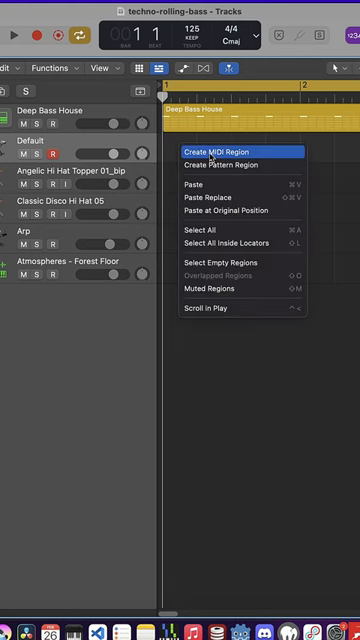
{"action": "left_click", "coordinate": [224, 151]}
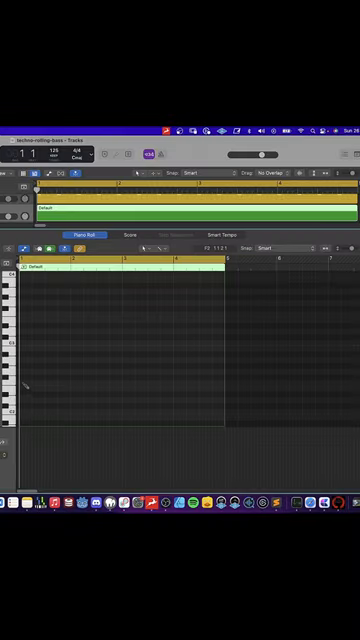